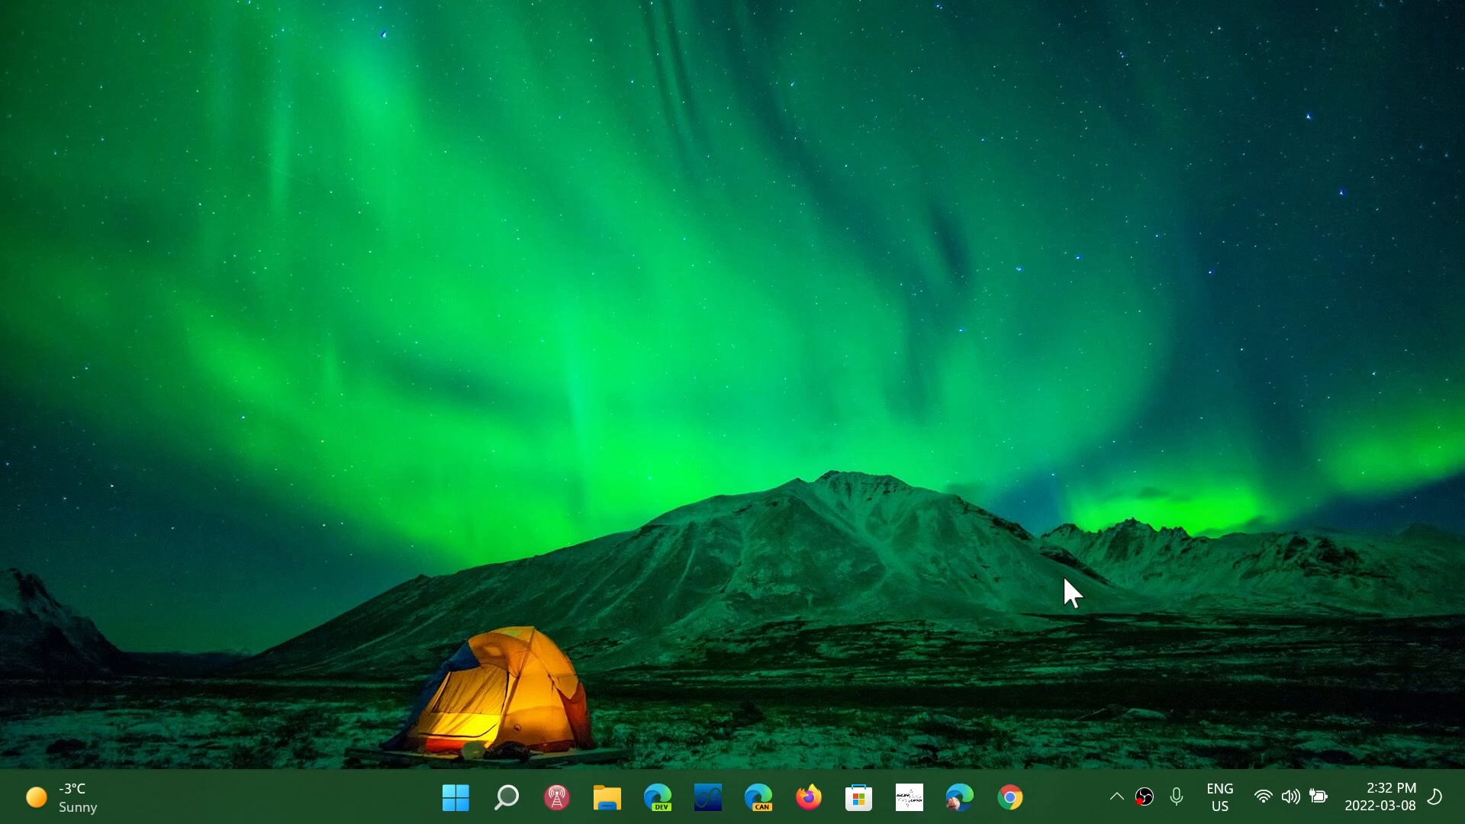
Step: Launch Settings from Start's pinned apps and go to the Windows Update page
left_click(455, 797)
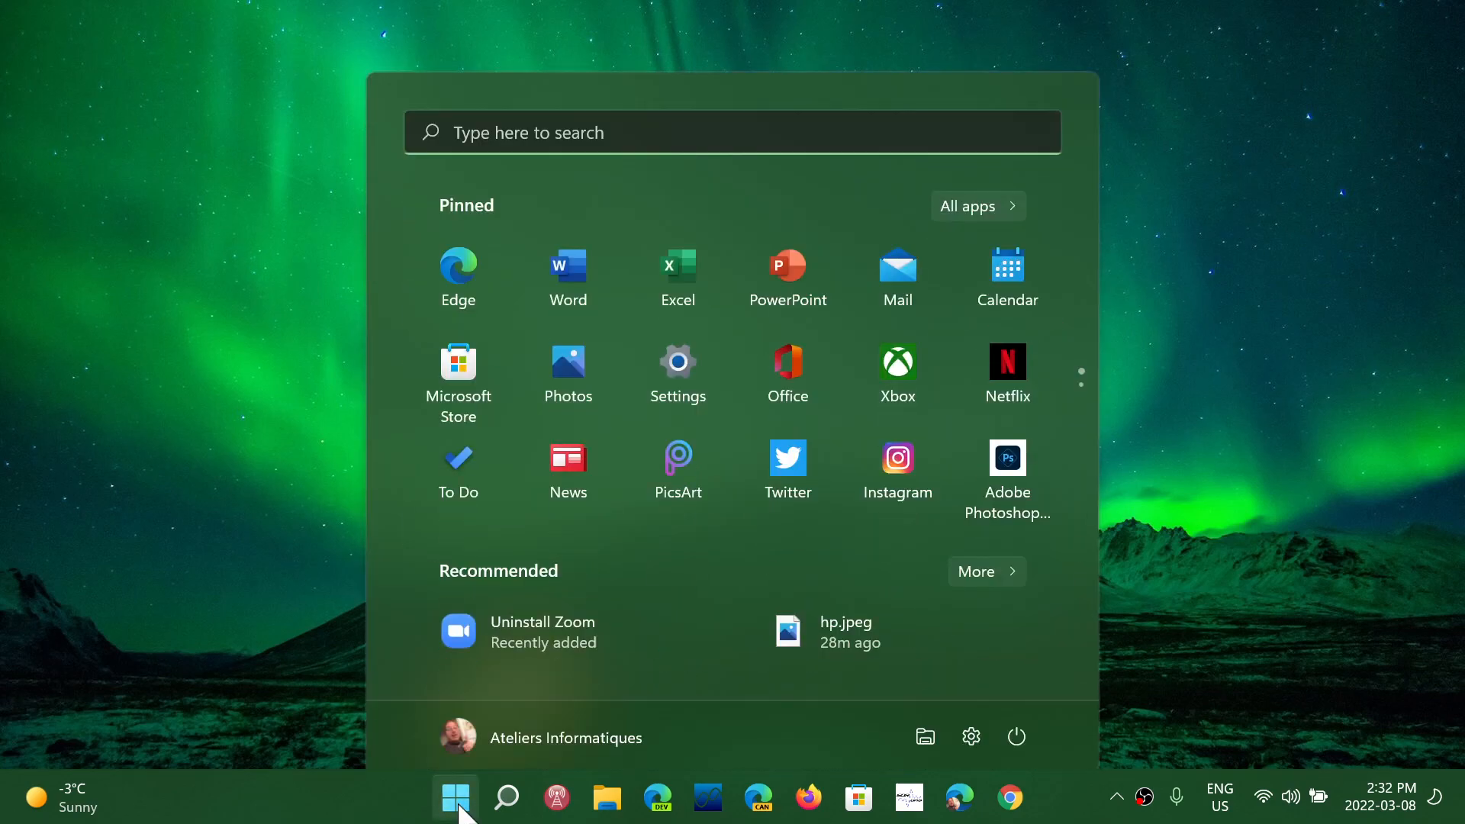
left_click(678, 362)
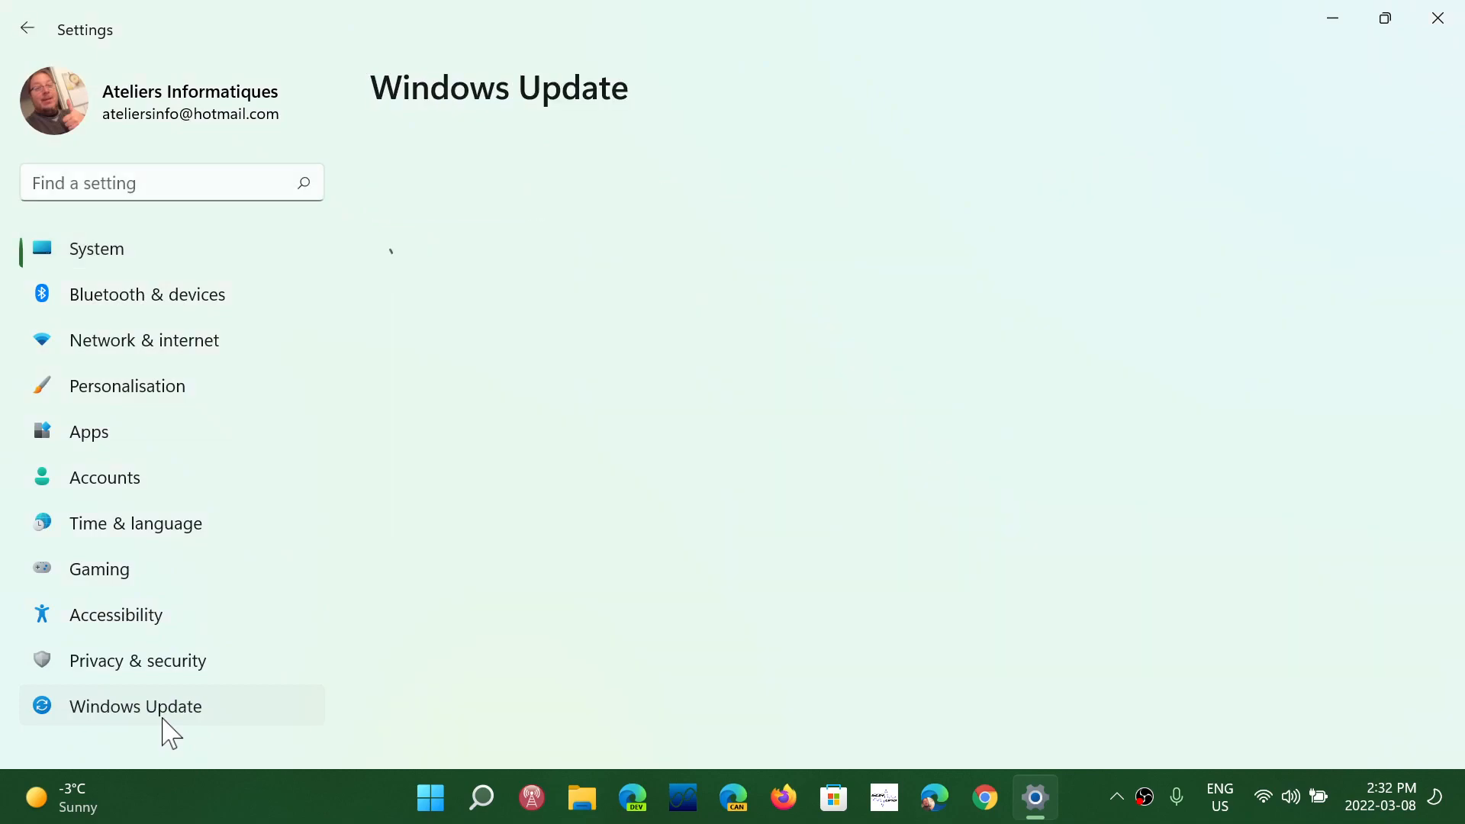
left_click(134, 705)
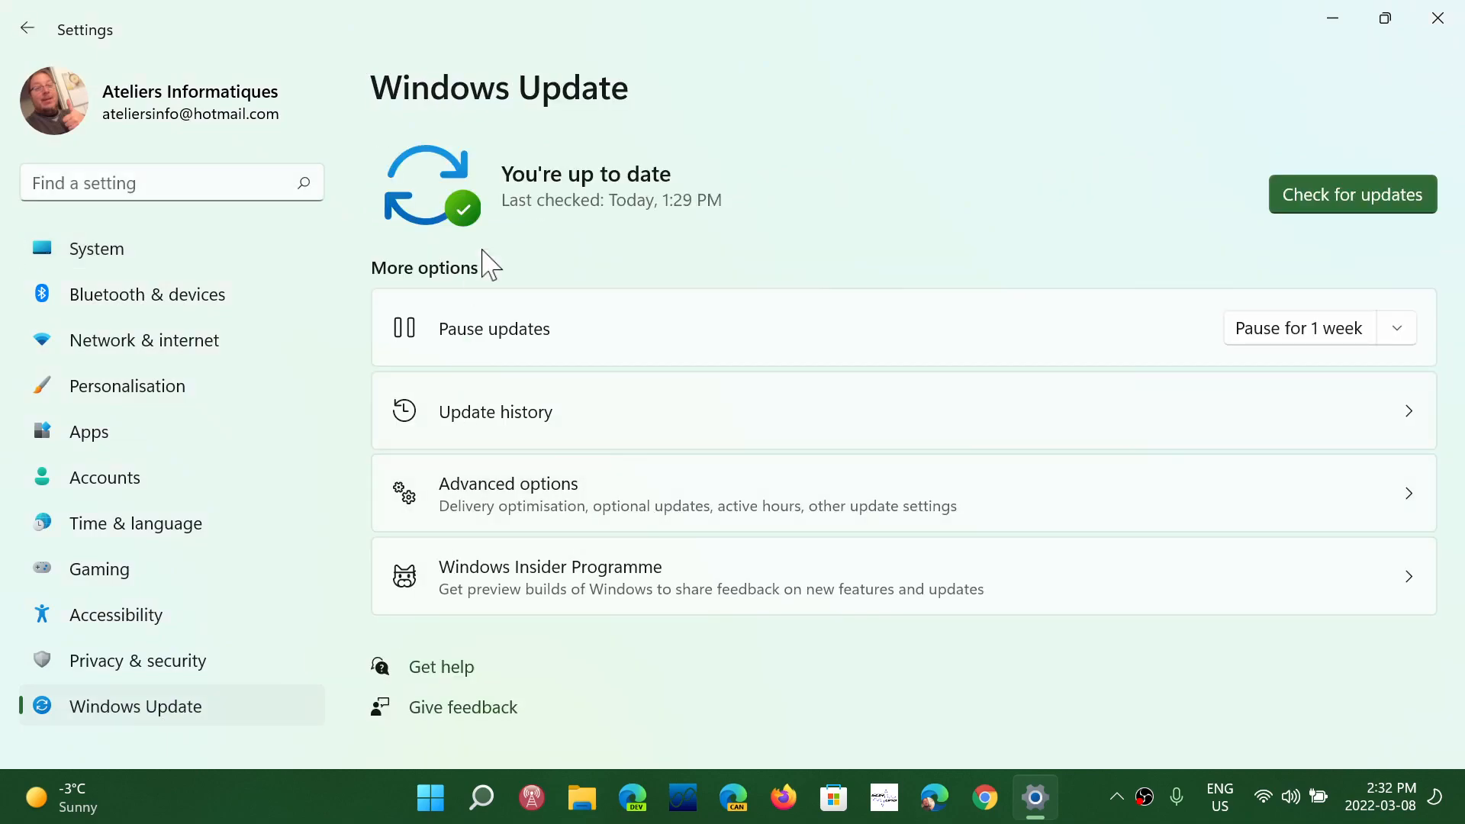
Step: Show Update history listing cumulative update KB5011493 installed 2022-03-08
left_click(494, 411)
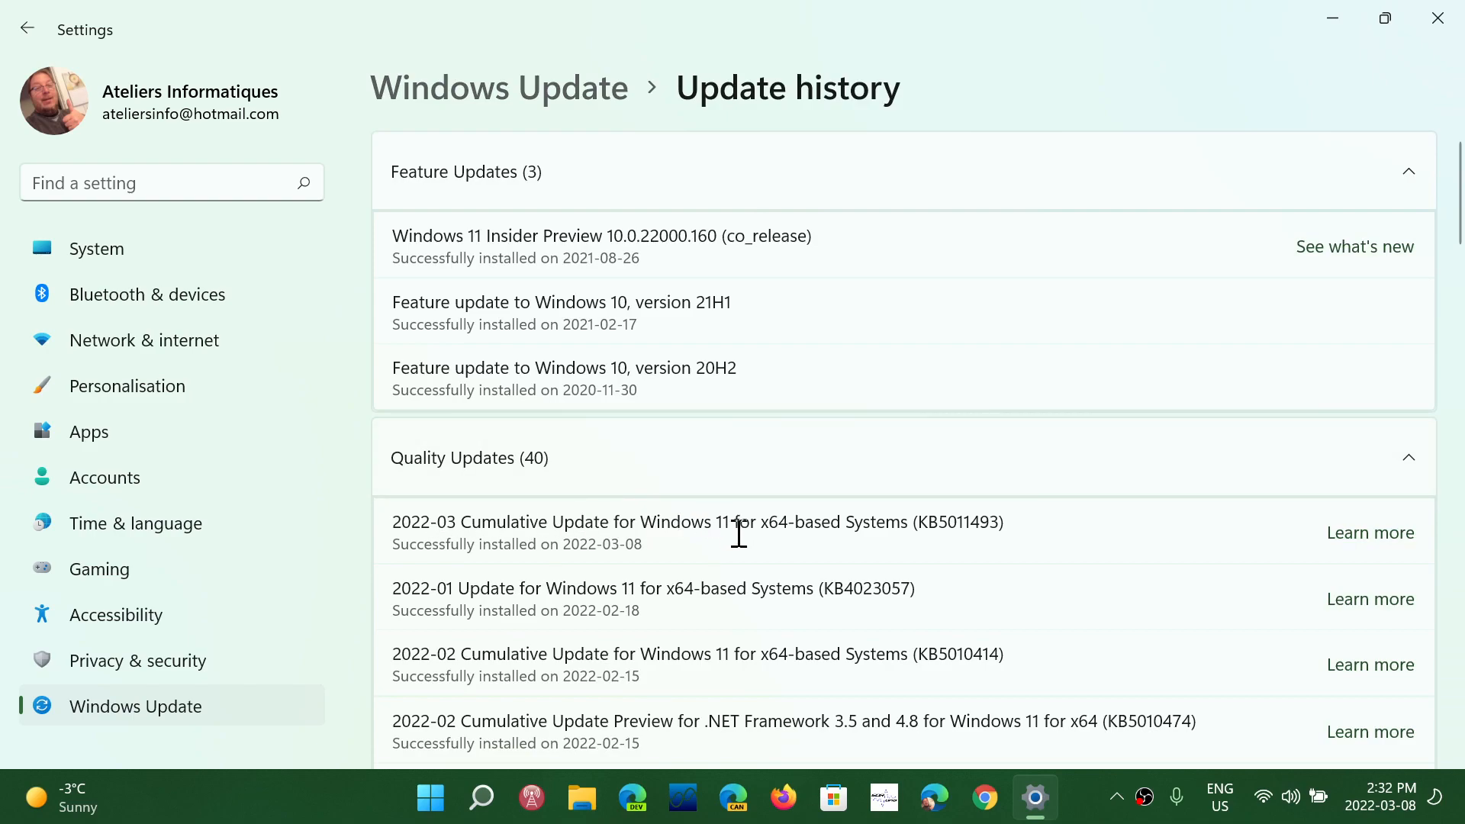
mouse_move(1050, 531)
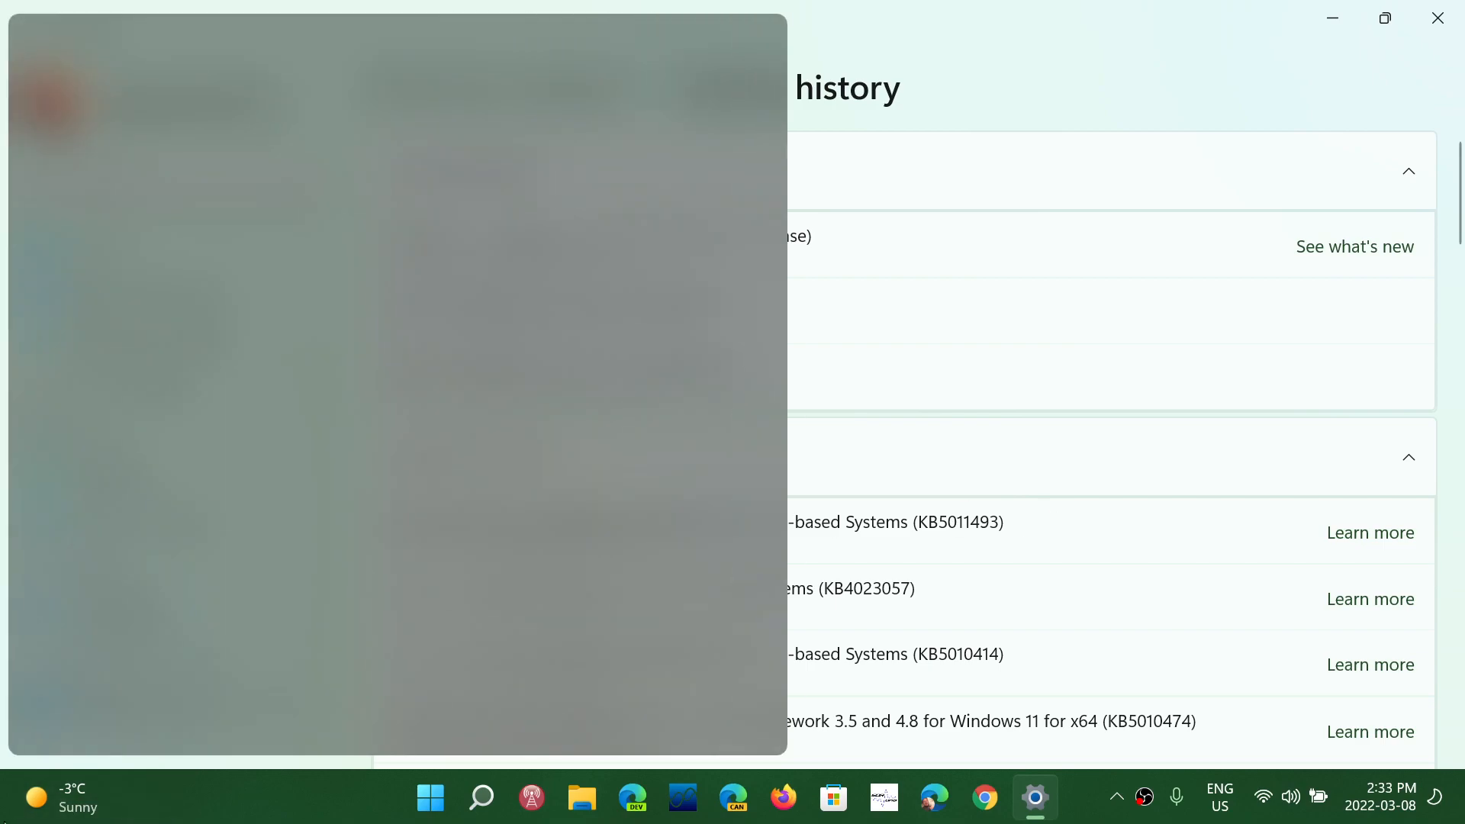
Step: View the Widgets board with Montreal weather and top stories, then close it
left_click(35, 797)
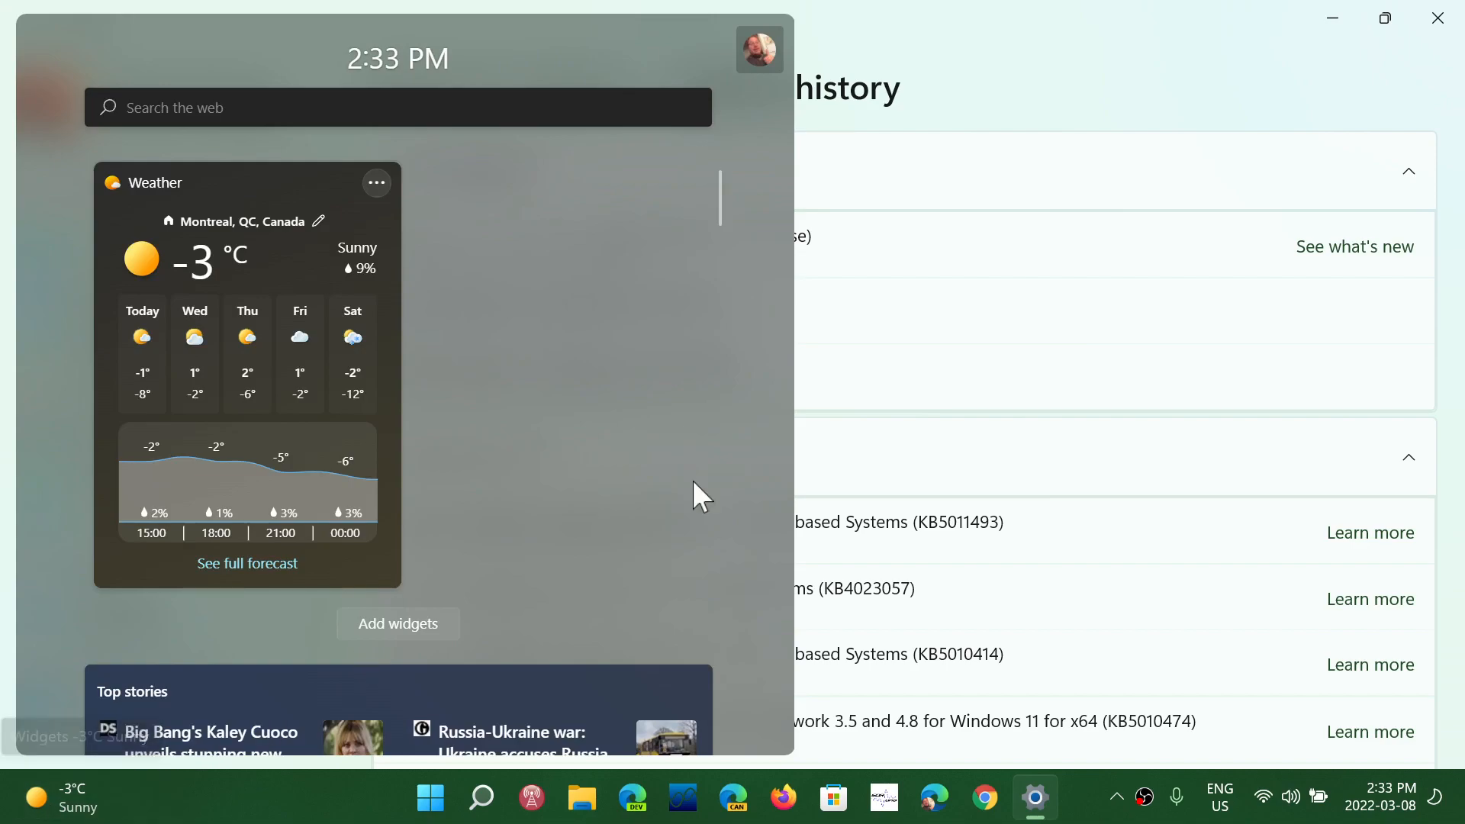
left_click(1131, 102)
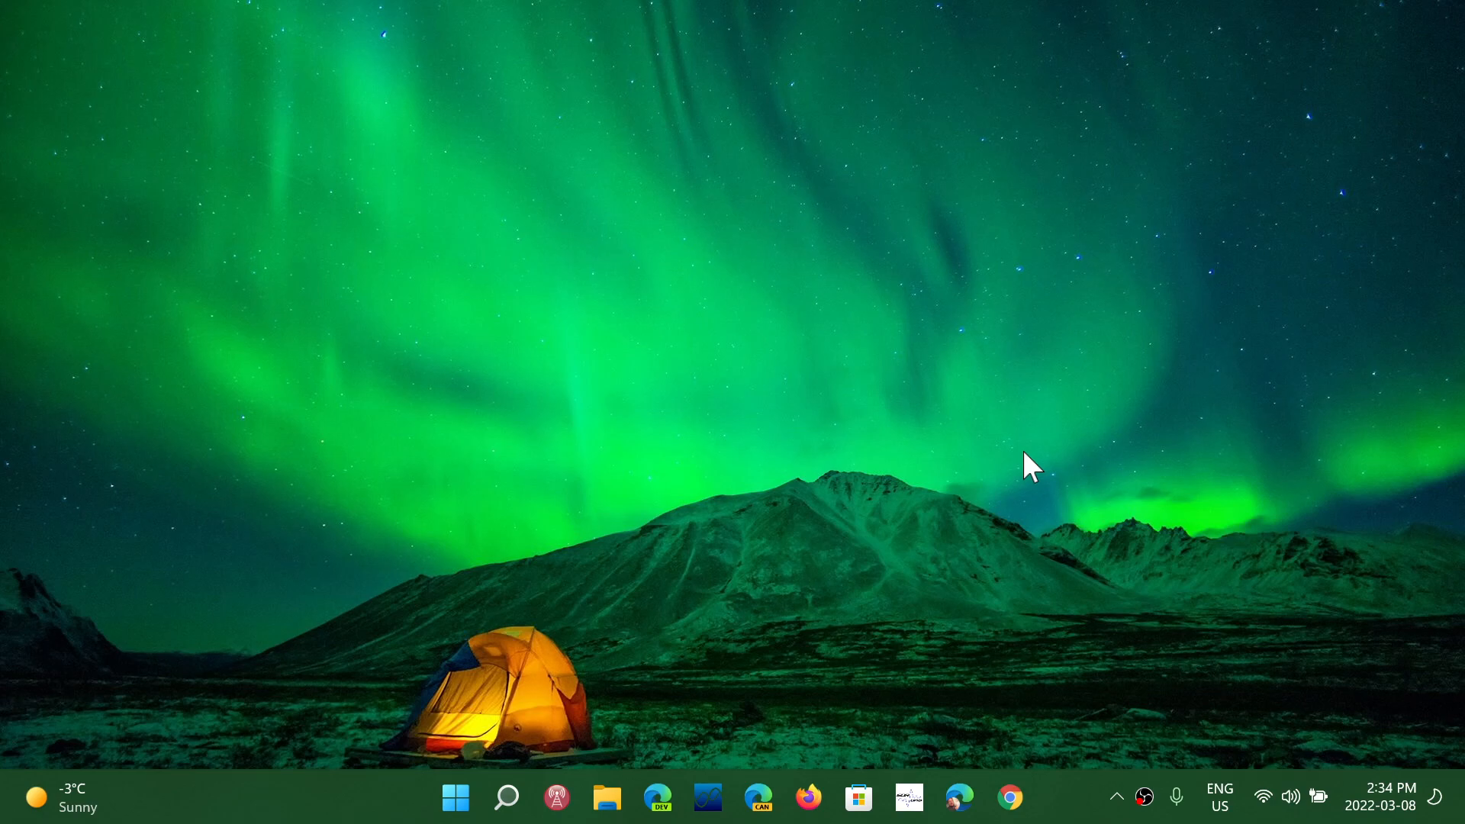
Step: Search for 'winver' and launch the winver Run command
left_click(505, 797)
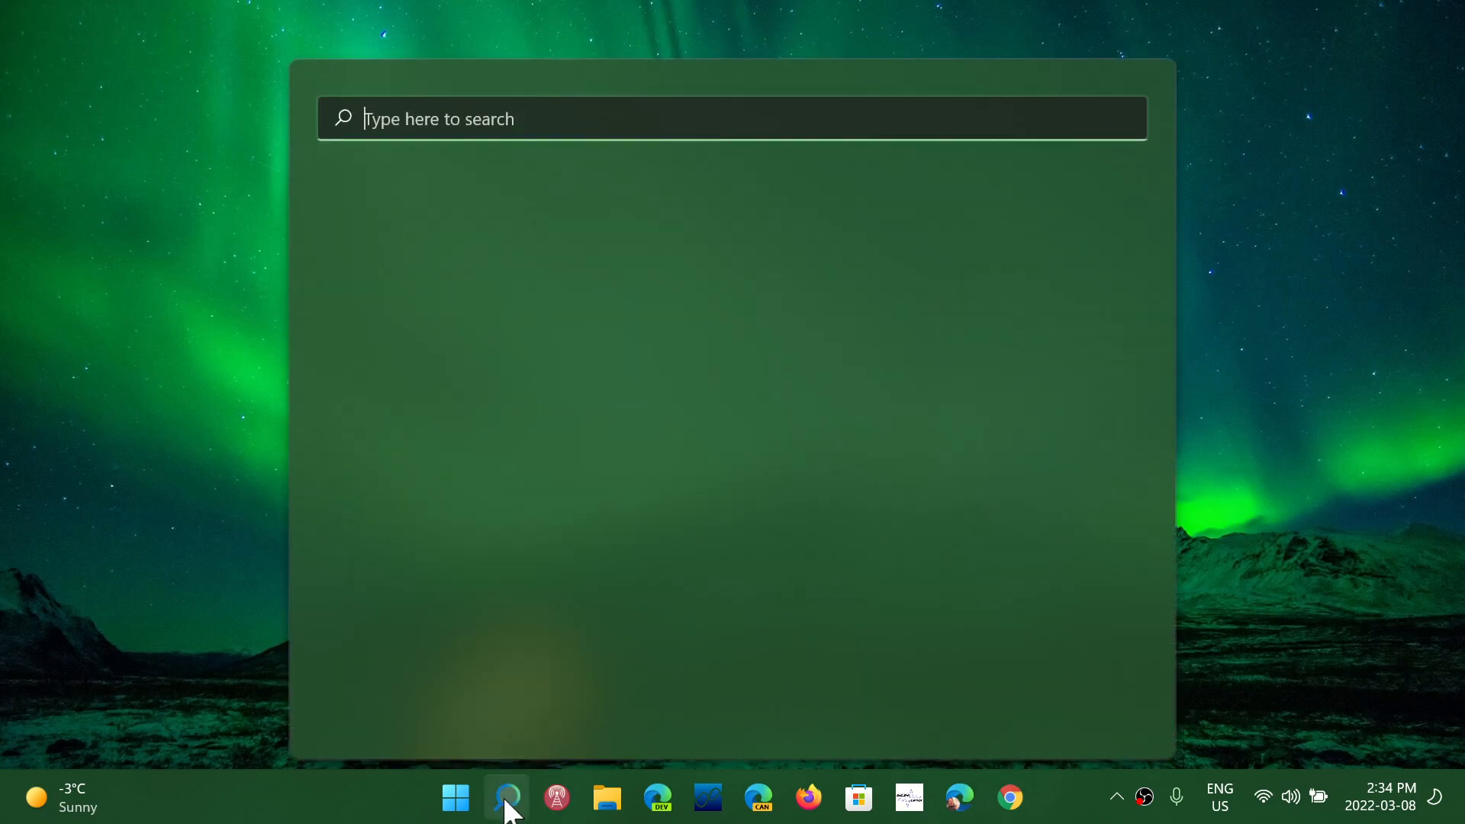
type("winver")
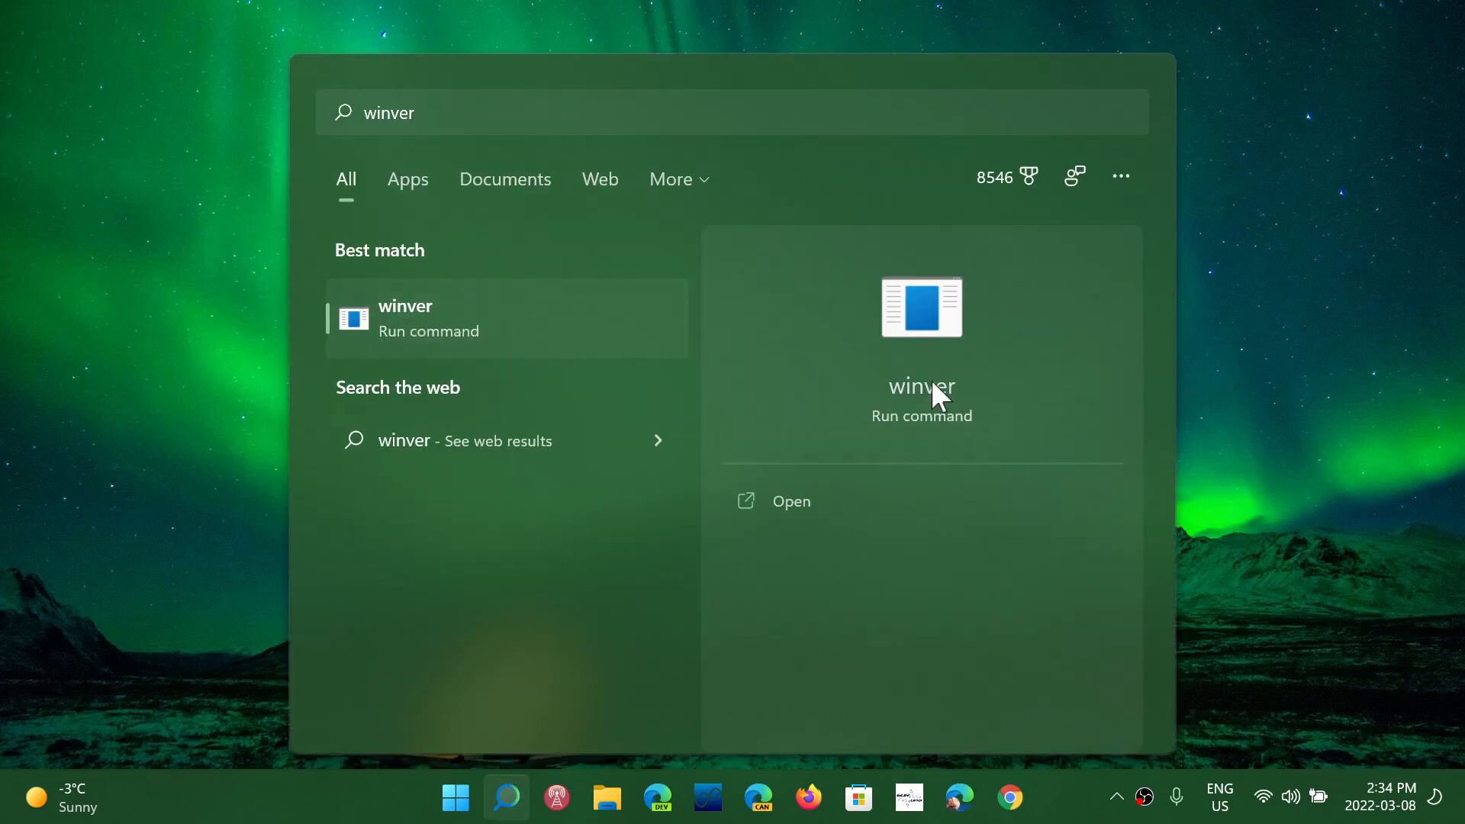
left_click(789, 502)
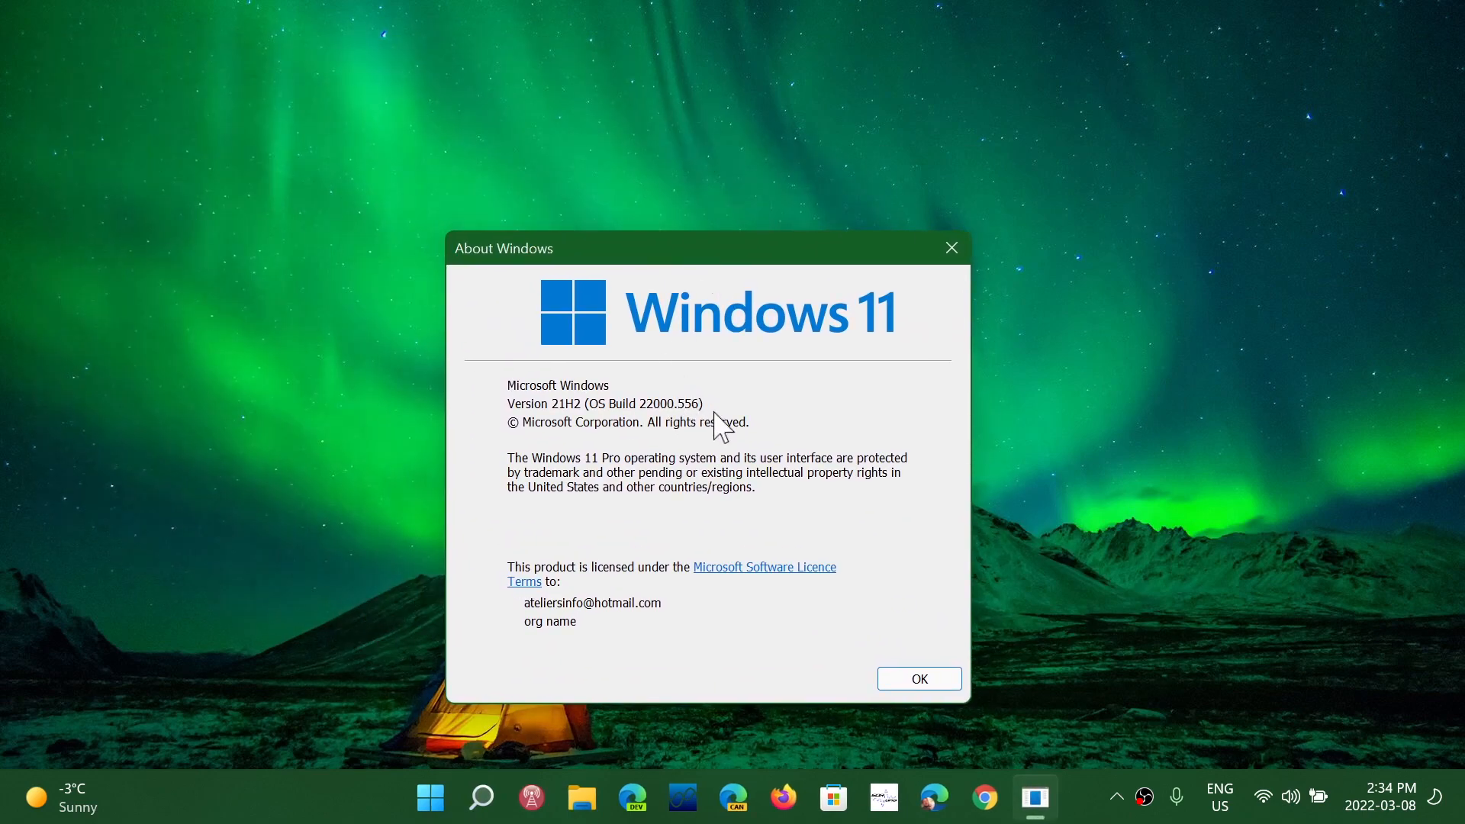
mouse_move(912, 432)
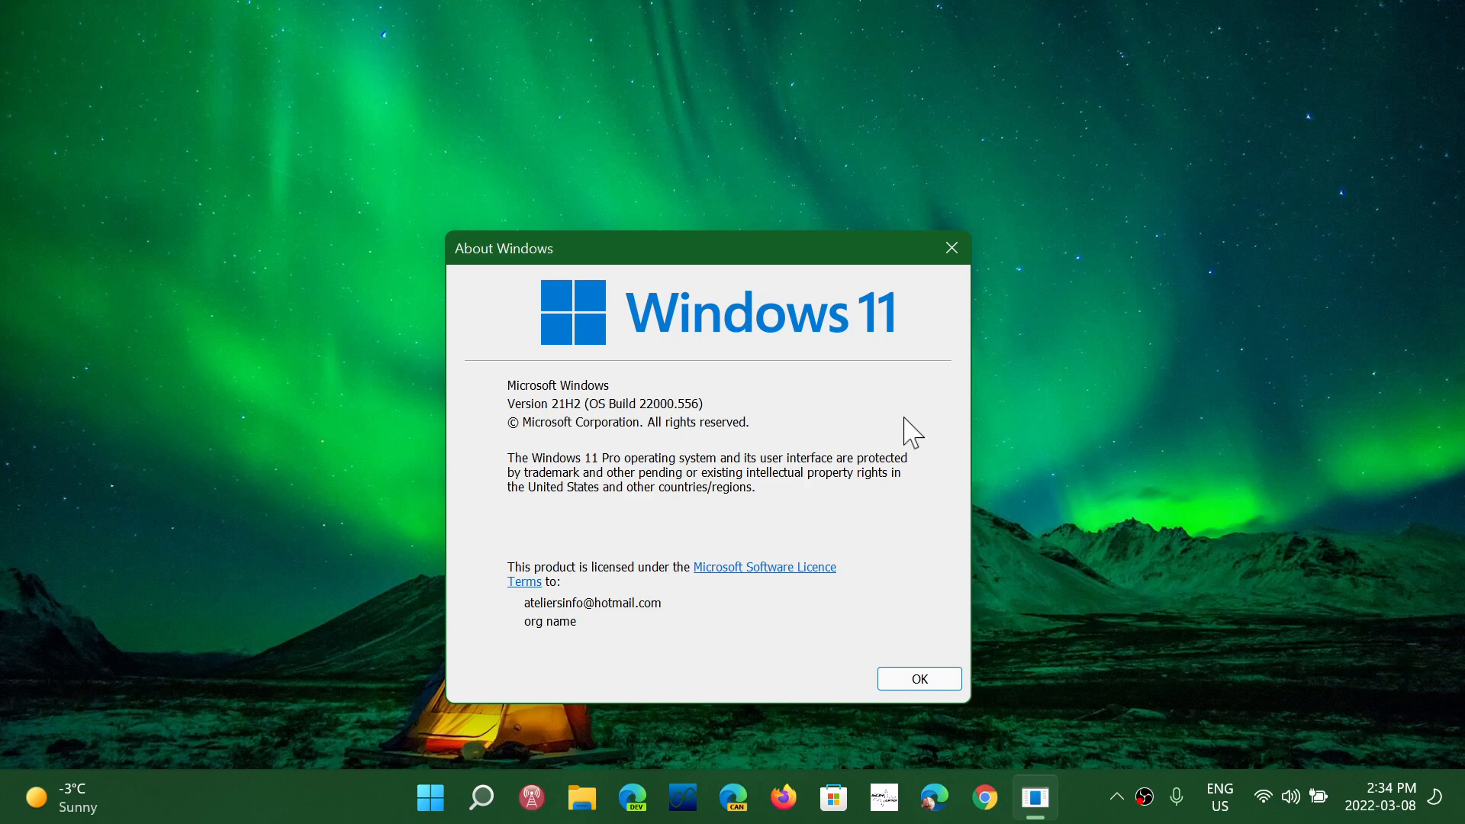
mouse_move(951, 247)
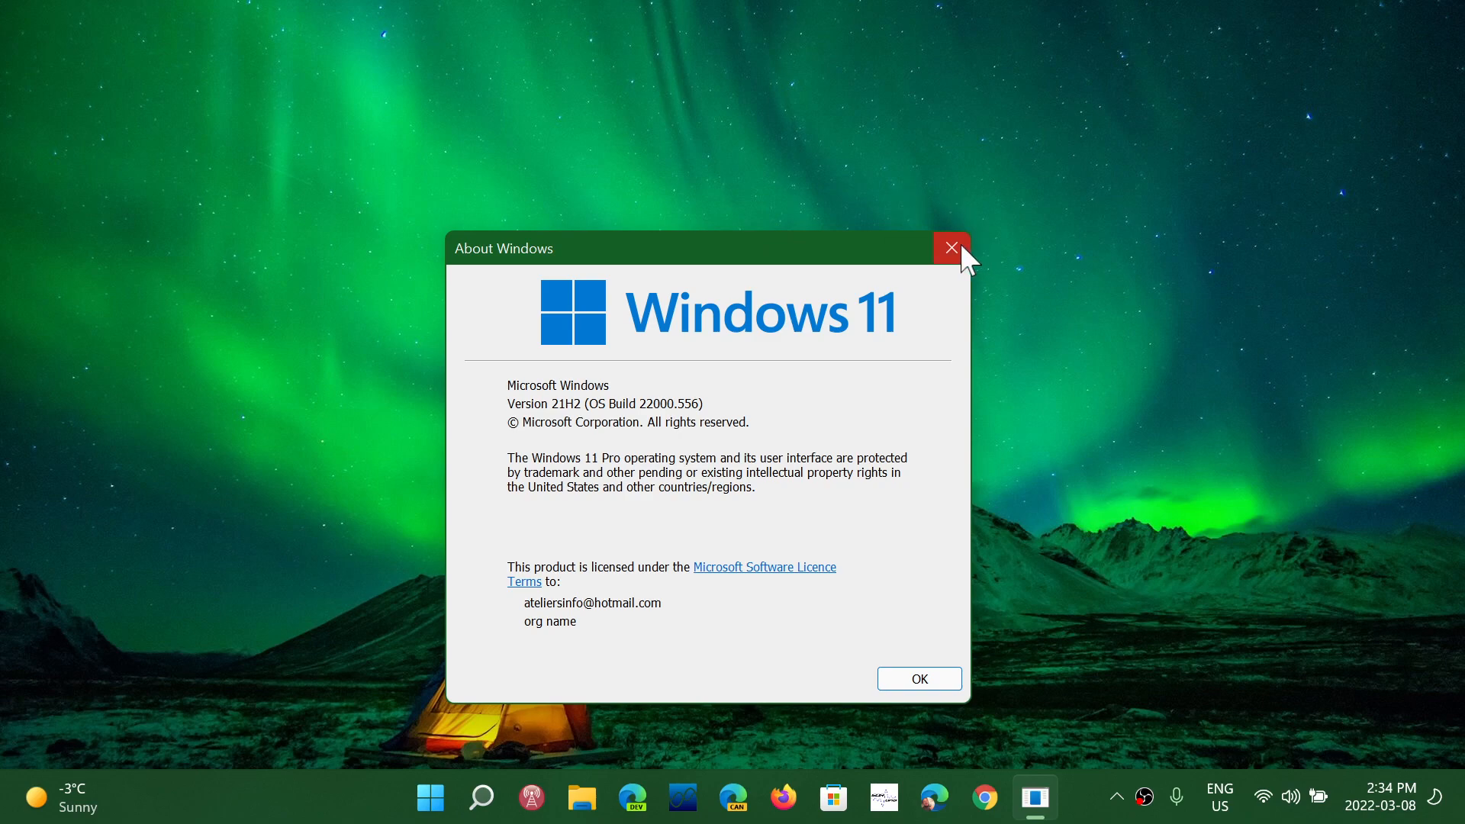
Step: Close About Windows after confirming version 21H2, OS build 22000.556
left_click(950, 247)
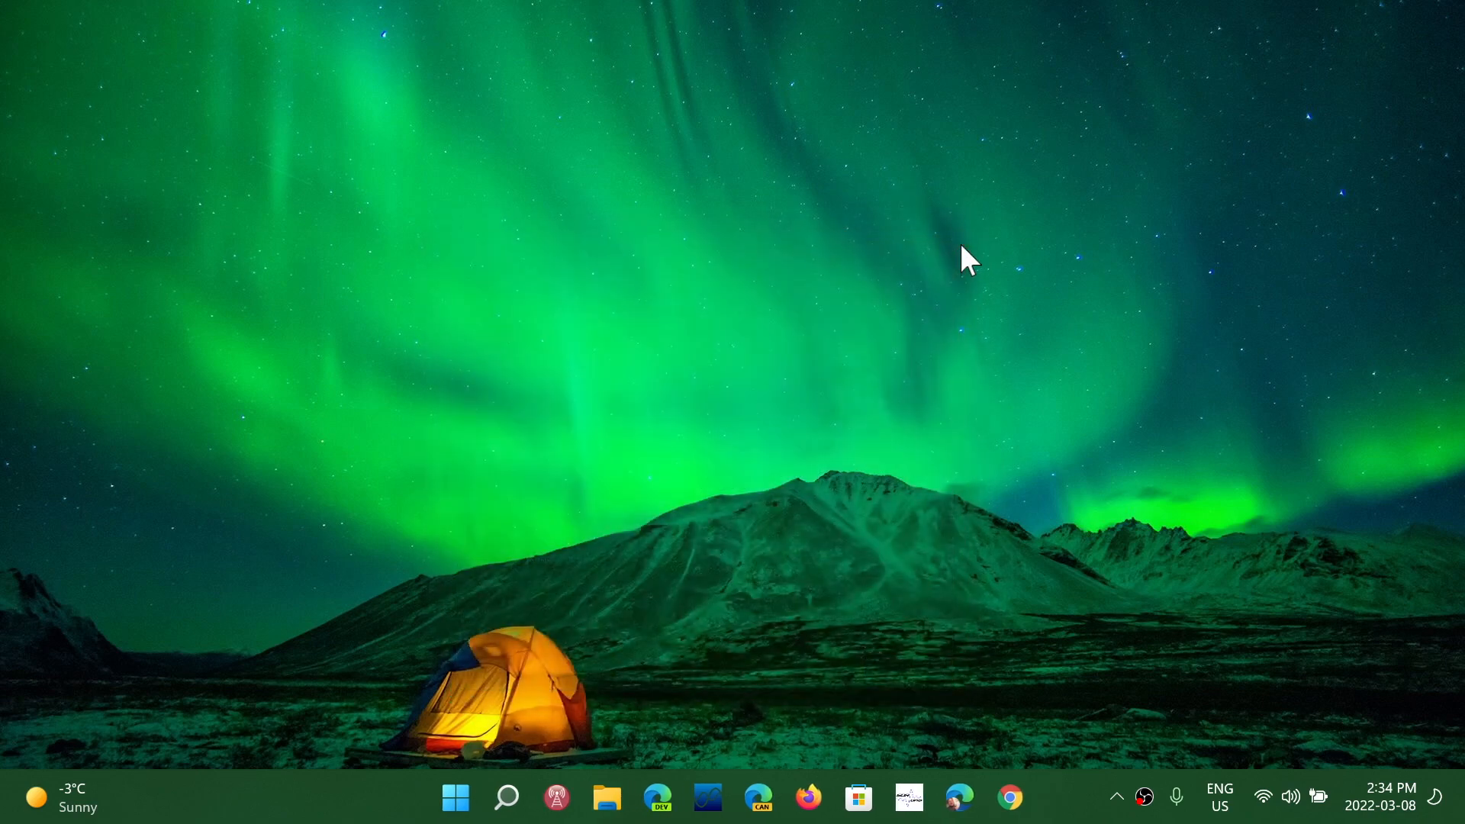